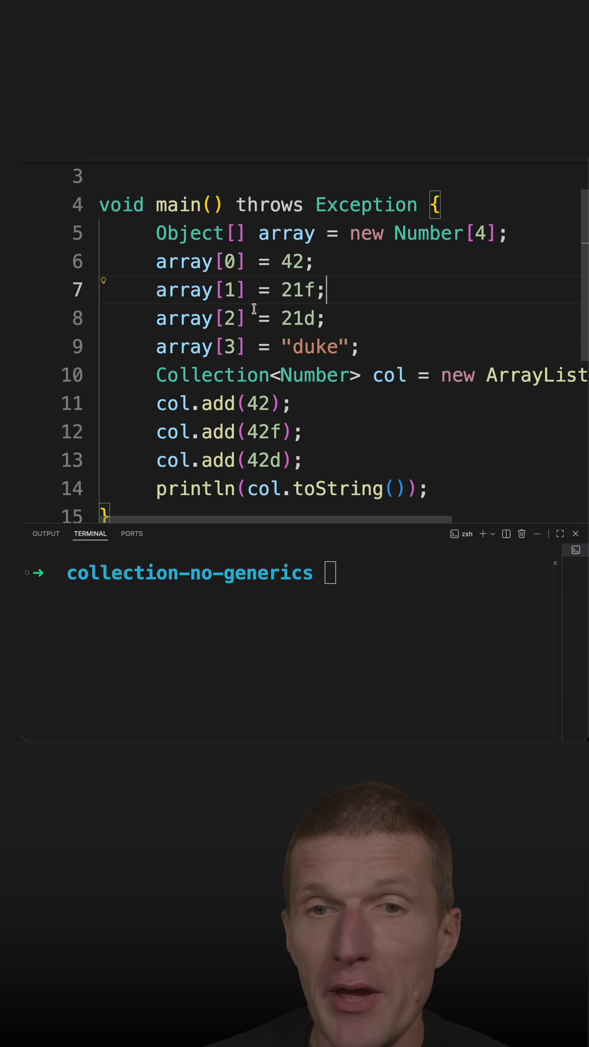
pyautogui.moveTo(354, 281)
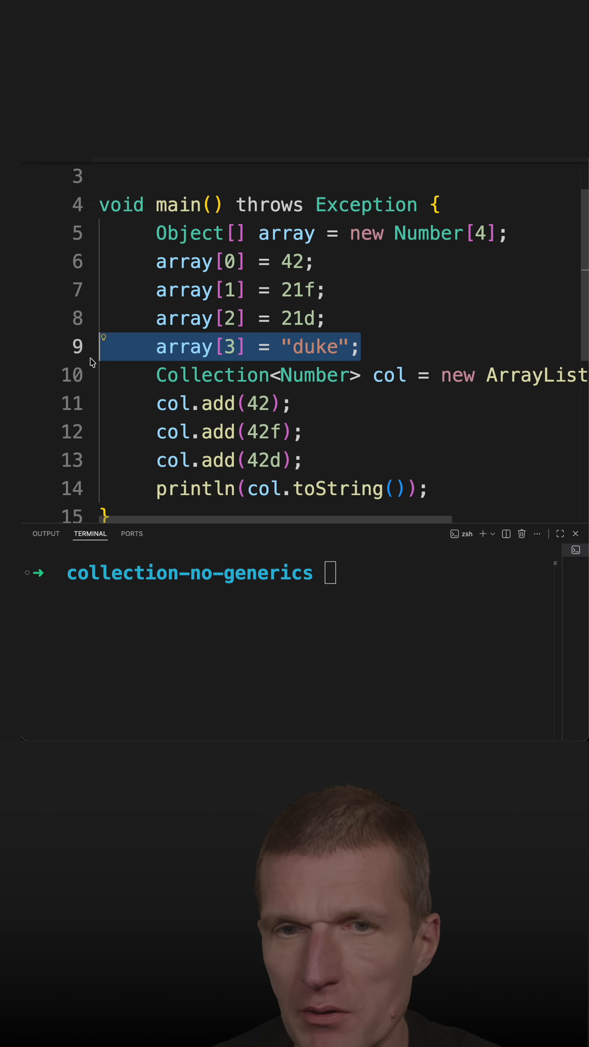
# Step: Run java app.java in the terminal, which throws an ArrayStoreException at line 9
pyautogui.write('ja')
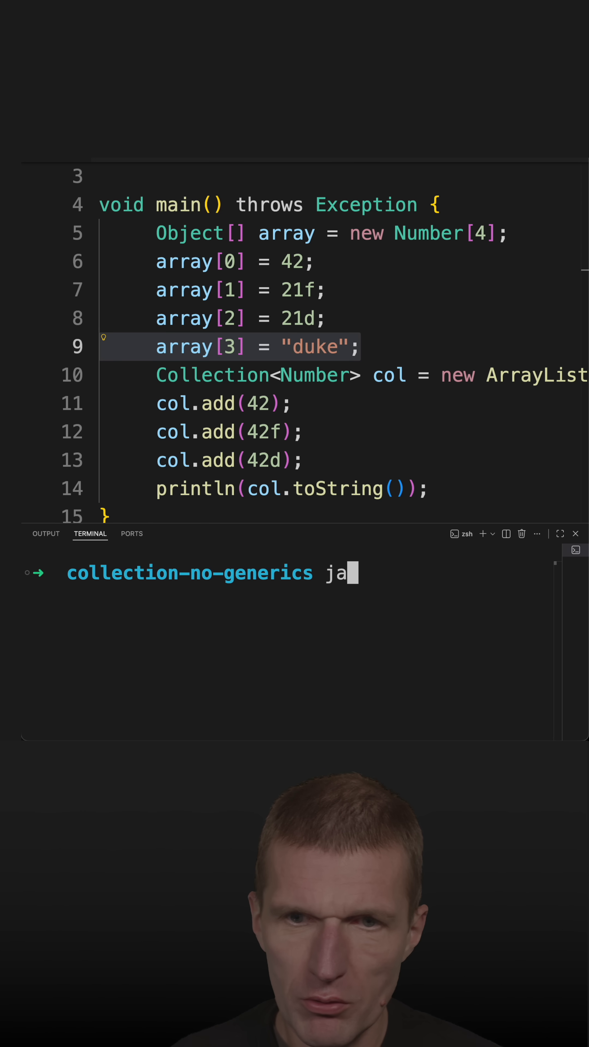
pyautogui.press('enter')
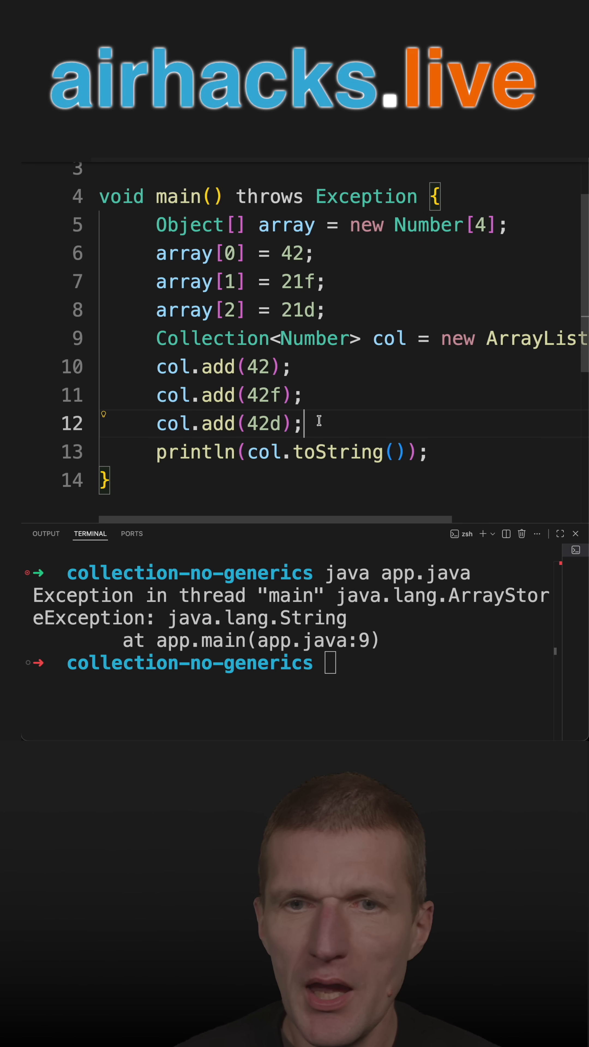
# Step: Add the line col.add("duke"); below the other adds to the Number collection
pyautogui.write('co.l')
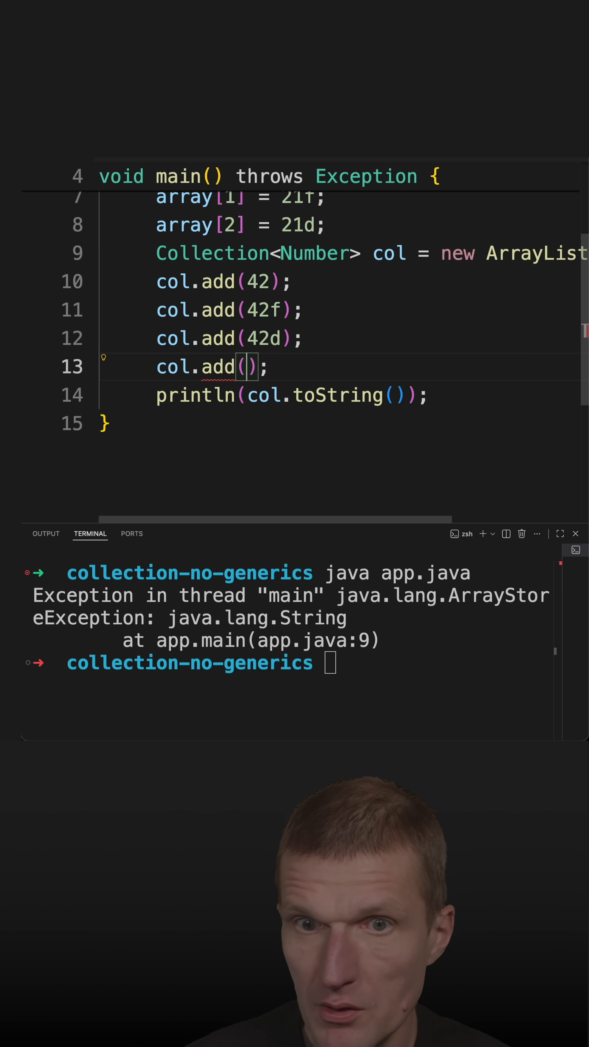
pyautogui.write('"duke"')
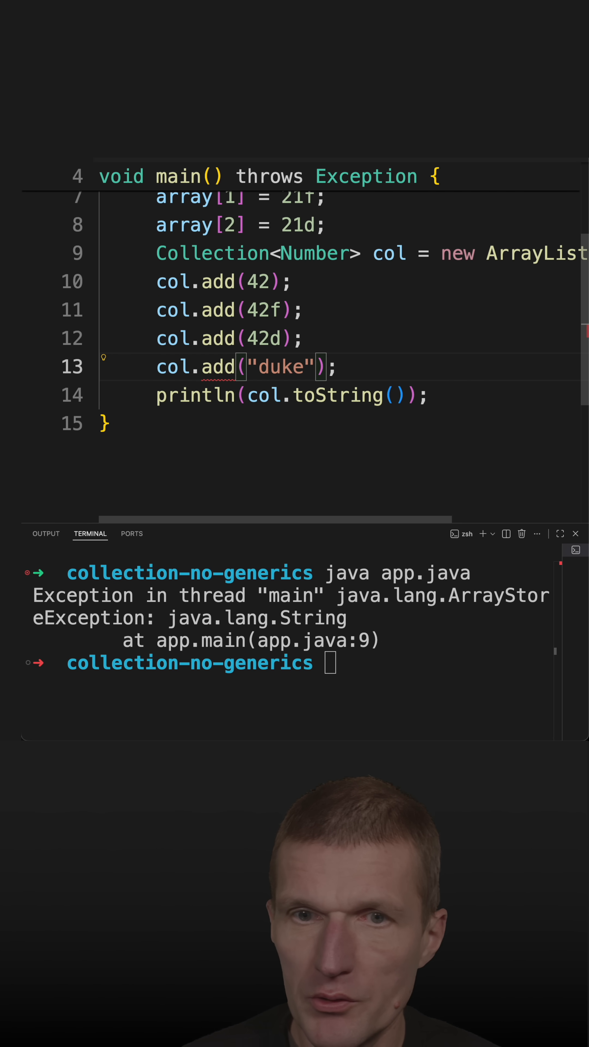
pyautogui.moveTo(221, 366)
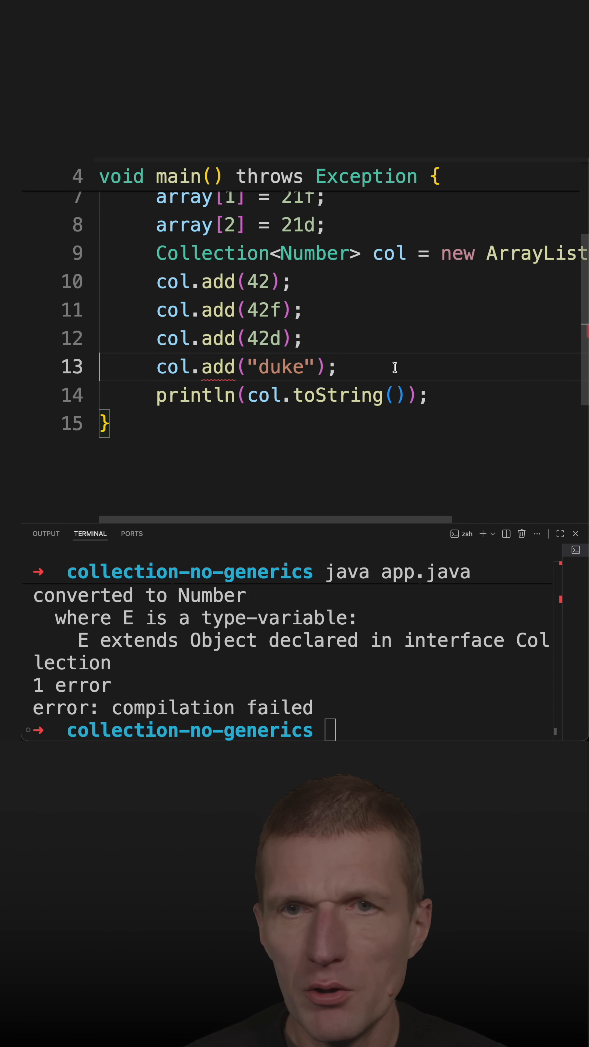
# Step: Remove <Number> and <> so Collection and ArrayList are raw, then rerun app.java
pyautogui.doubleClick(304, 252)
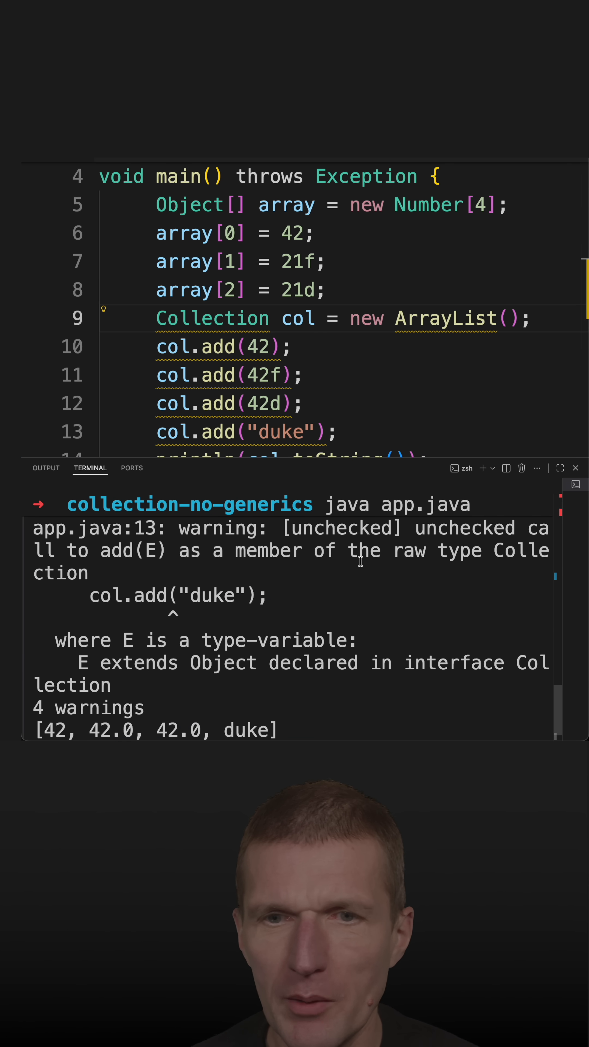
pyautogui.doubleClick(444, 318)
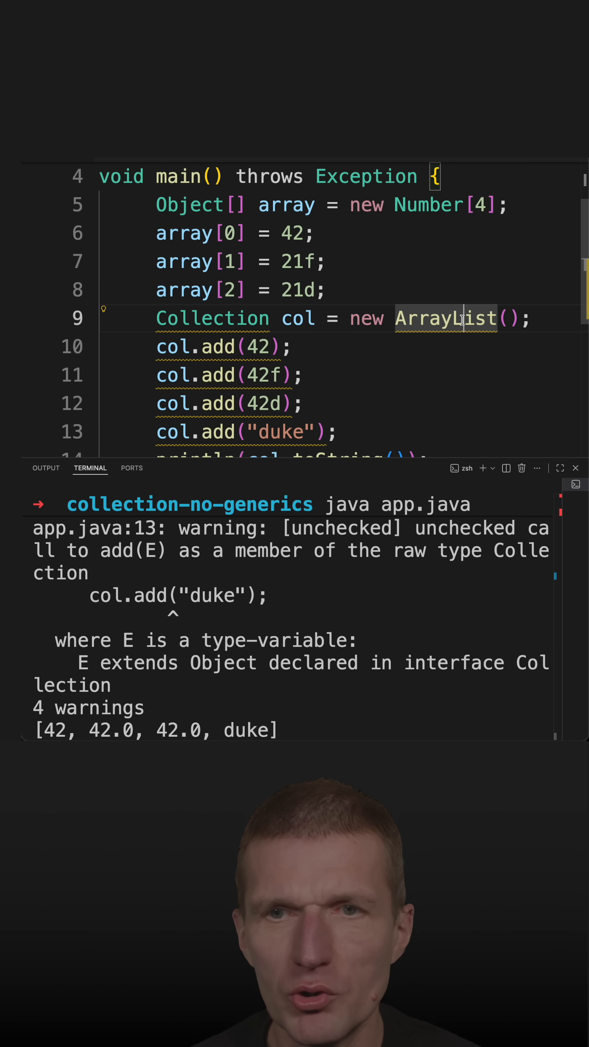